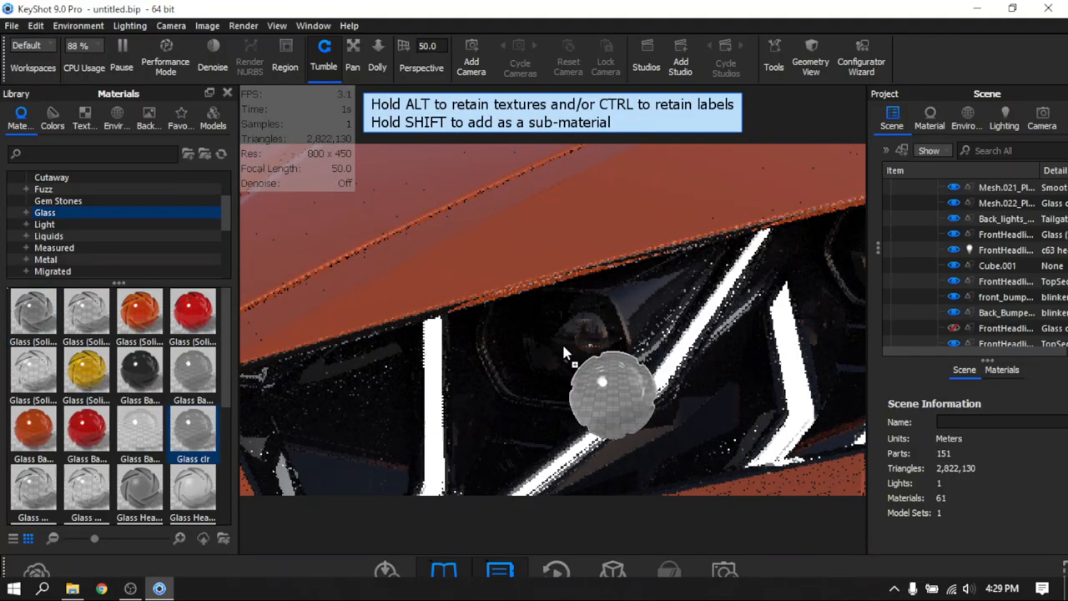
Filter the material library to 'head' and bring up options for the headlight material
type("head")
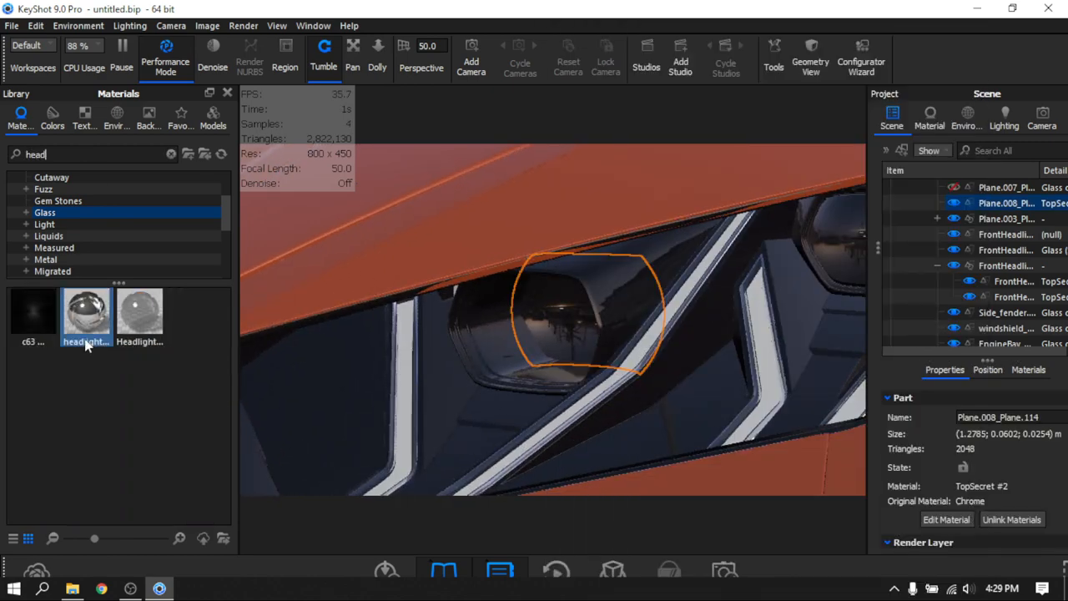
right_click(567, 314)
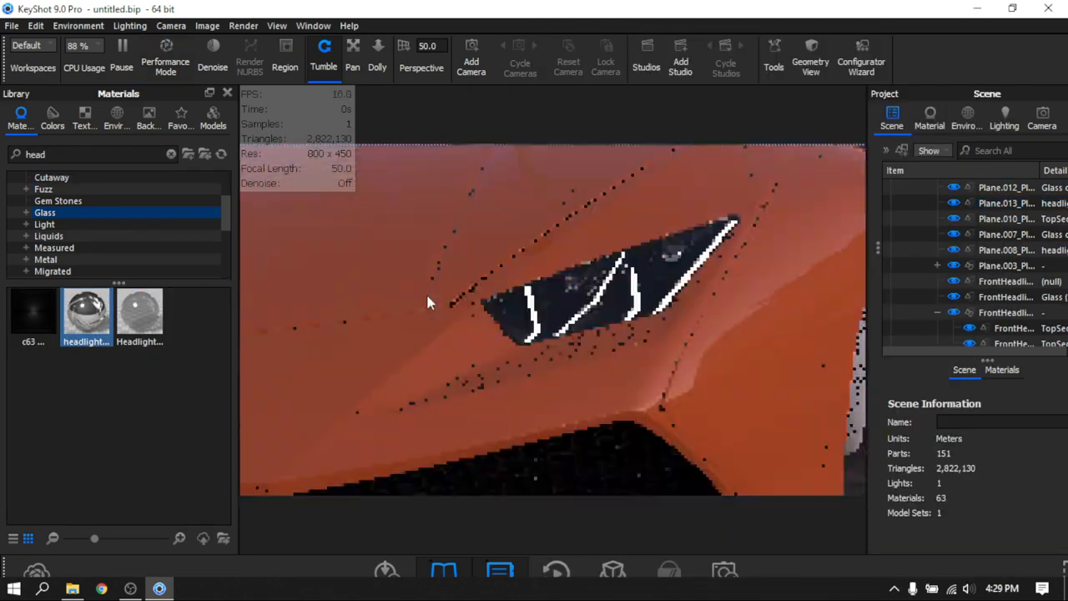
left_click(1004, 117)
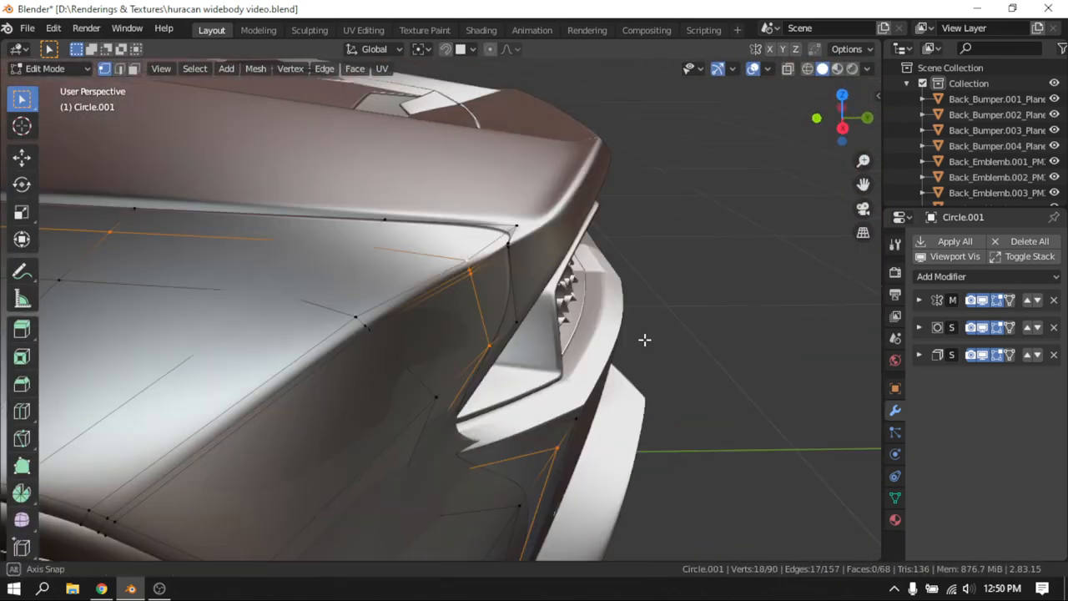
Leave mesh editing and review the whole car from behind
key("Tab")
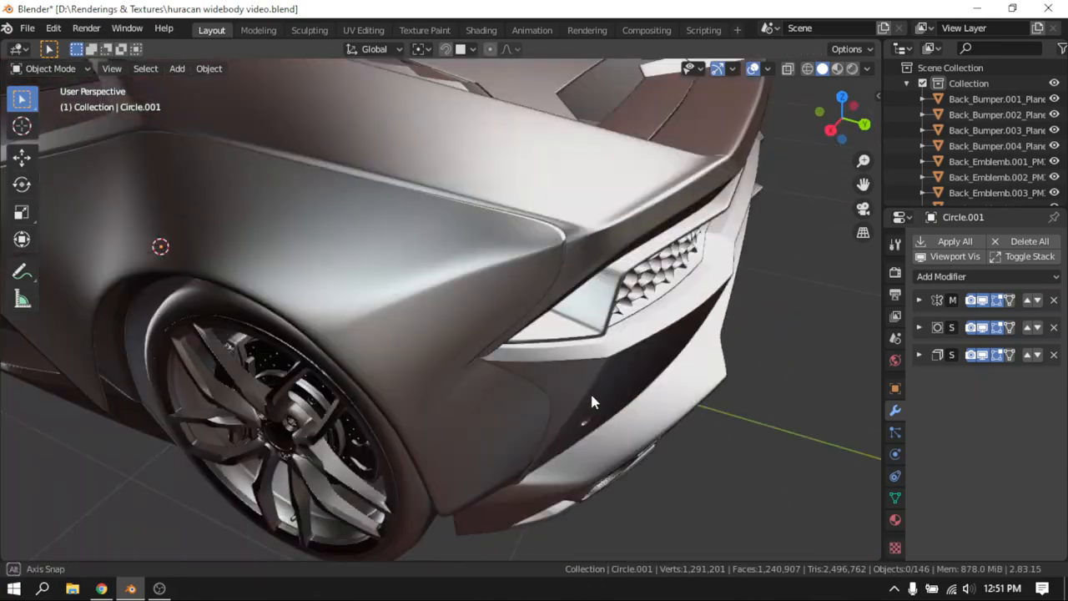
left_click_drag(593, 400, 417, 242)
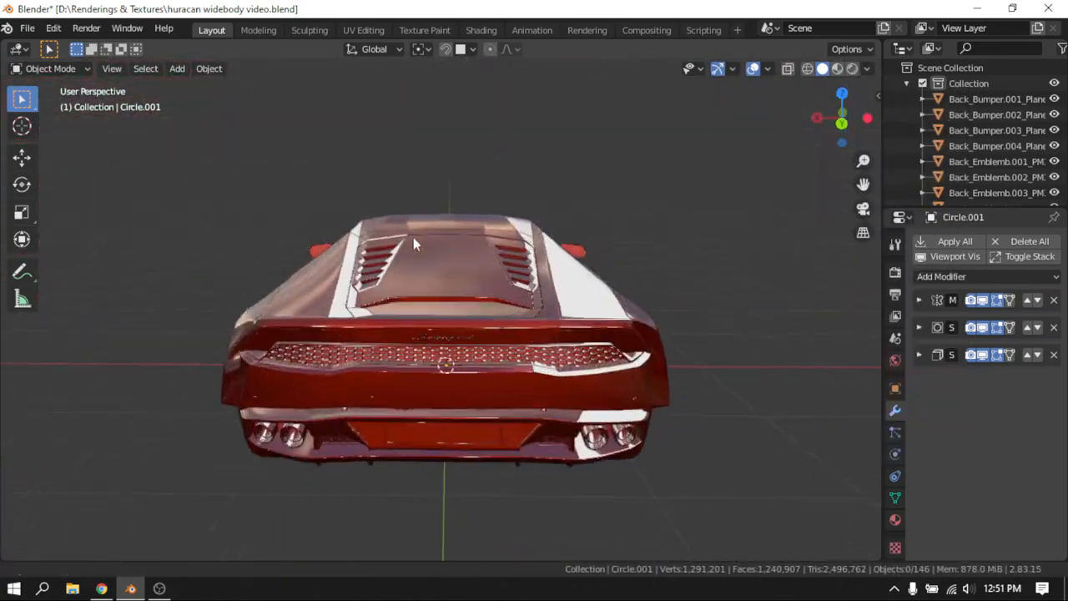
key("Tab")
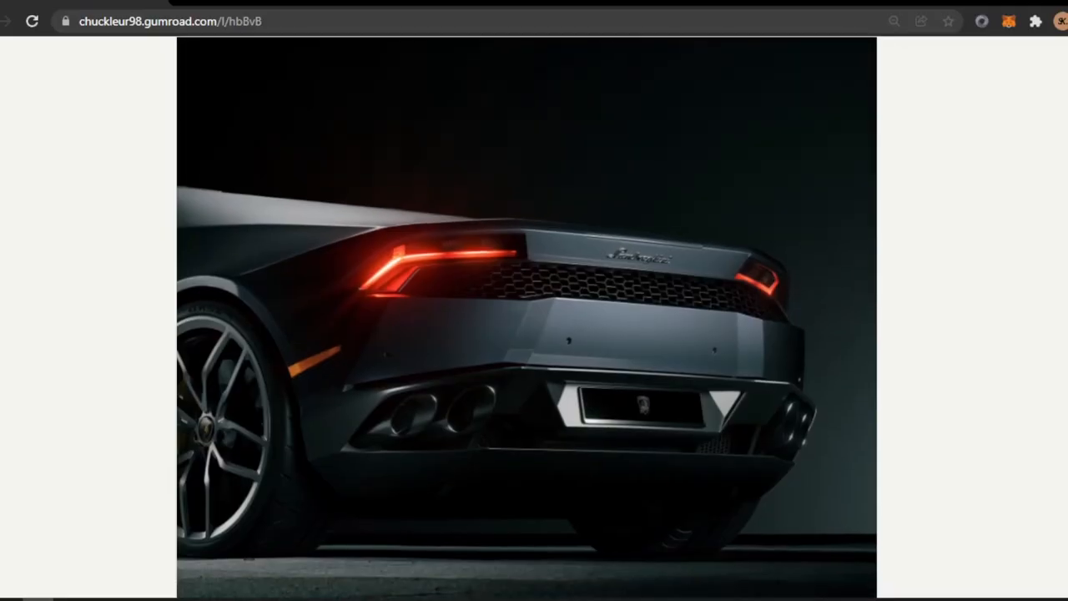
Scroll through the free Lamborghini Huracan product listing on Gumroad
scroll("down", 3)
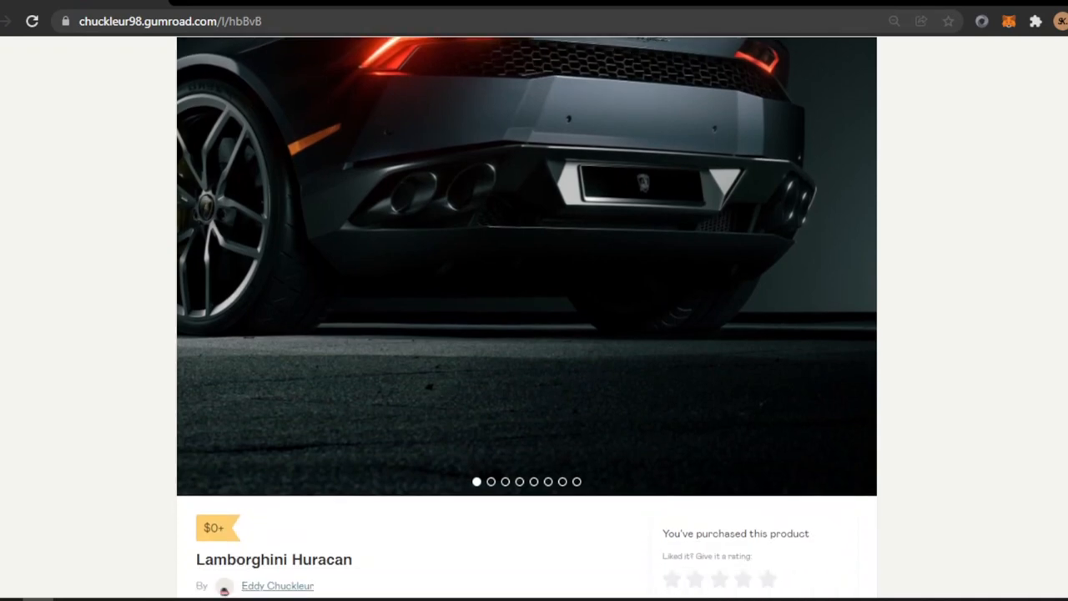
scroll("down", 3)
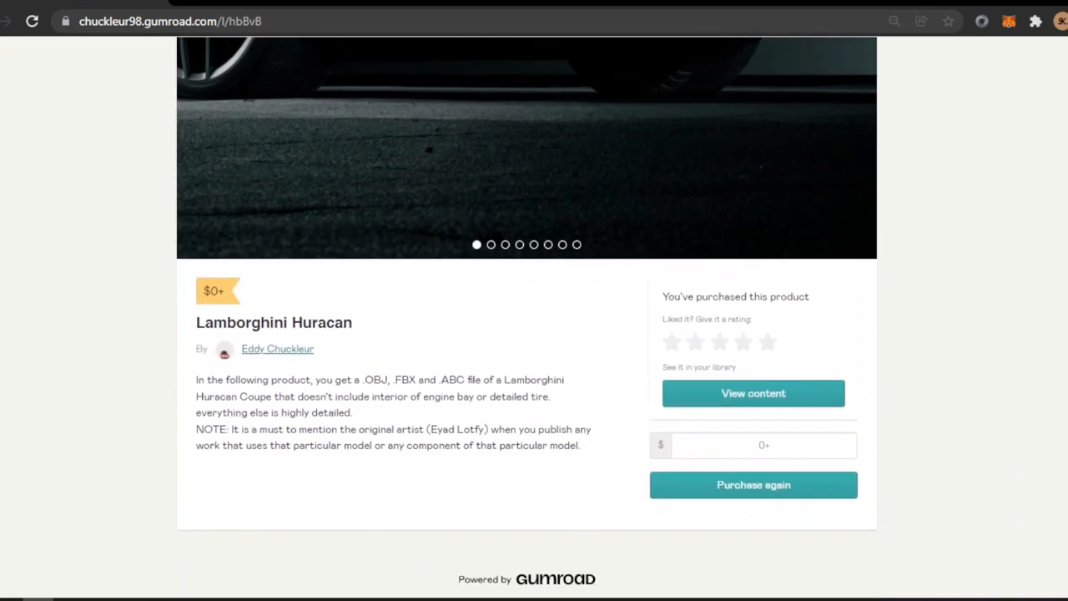
mouse_move(1061, 406)
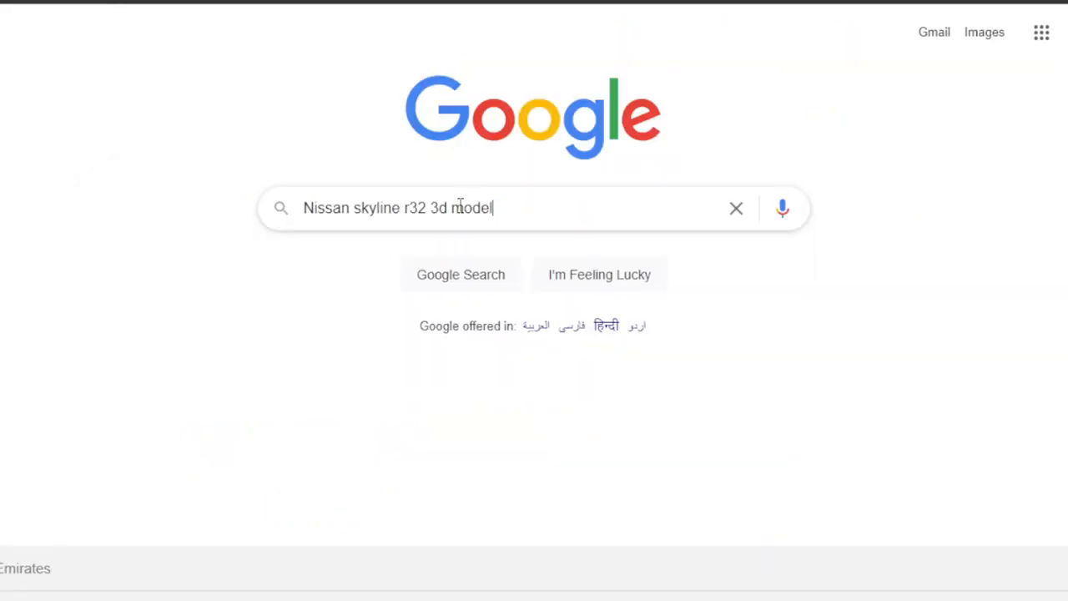
Run the Nissan Skyline R32 3D model search and pick an image result
key("Enter")
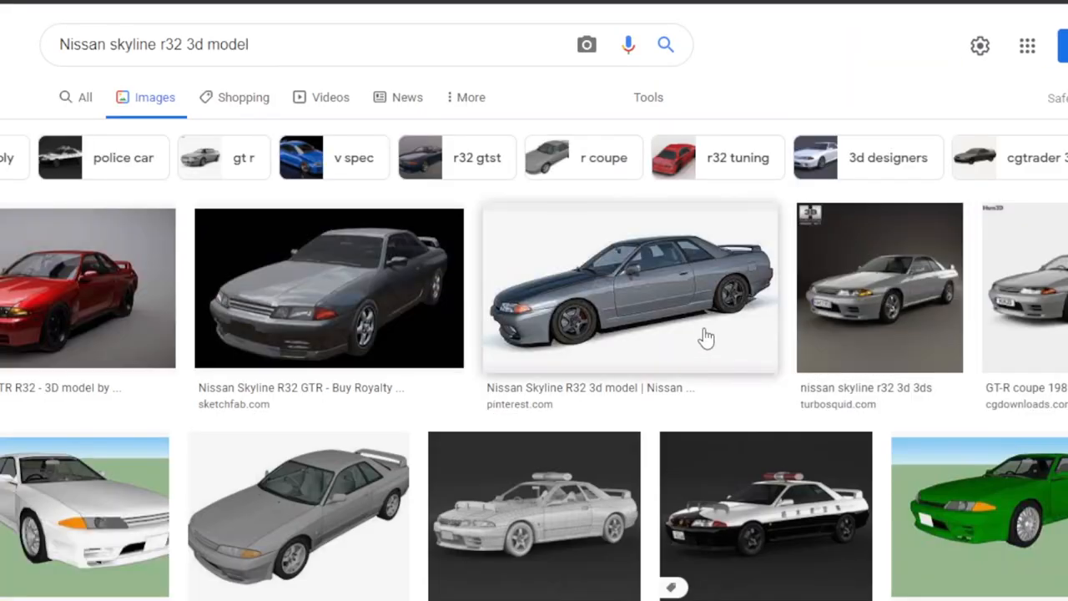
scroll("down", 3)
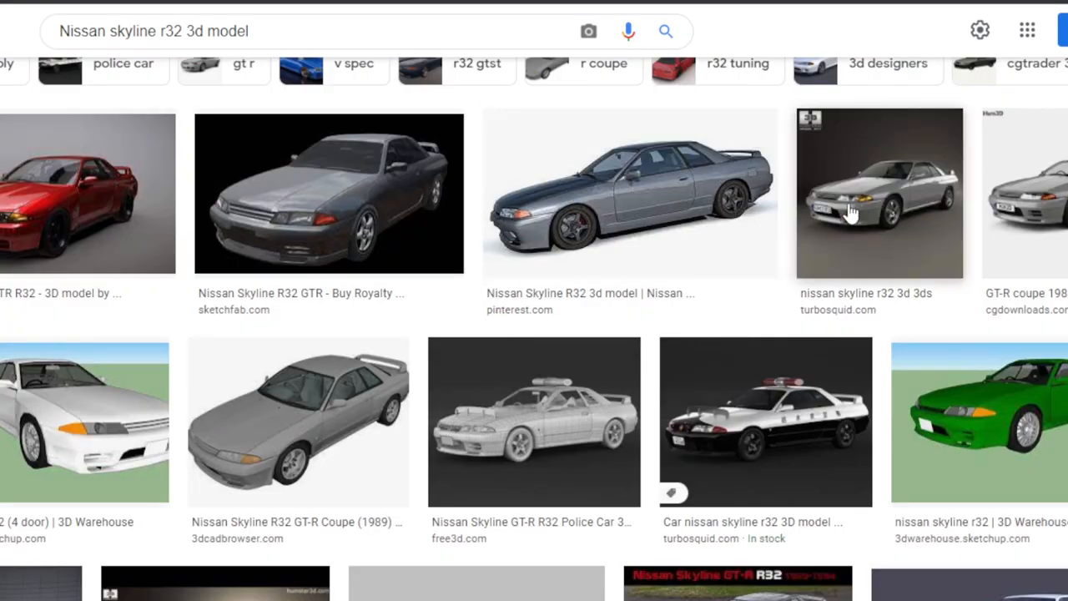
left_click(297, 420)
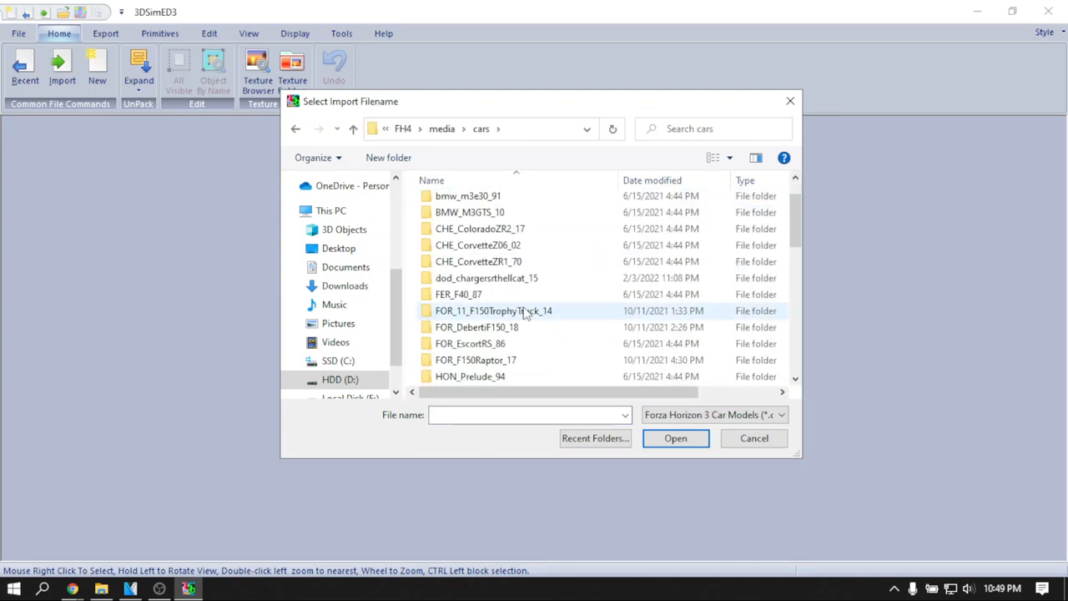
Import the HUM_H1Alpha_06 .carbin car file from the cars folder
scroll("down", 3)
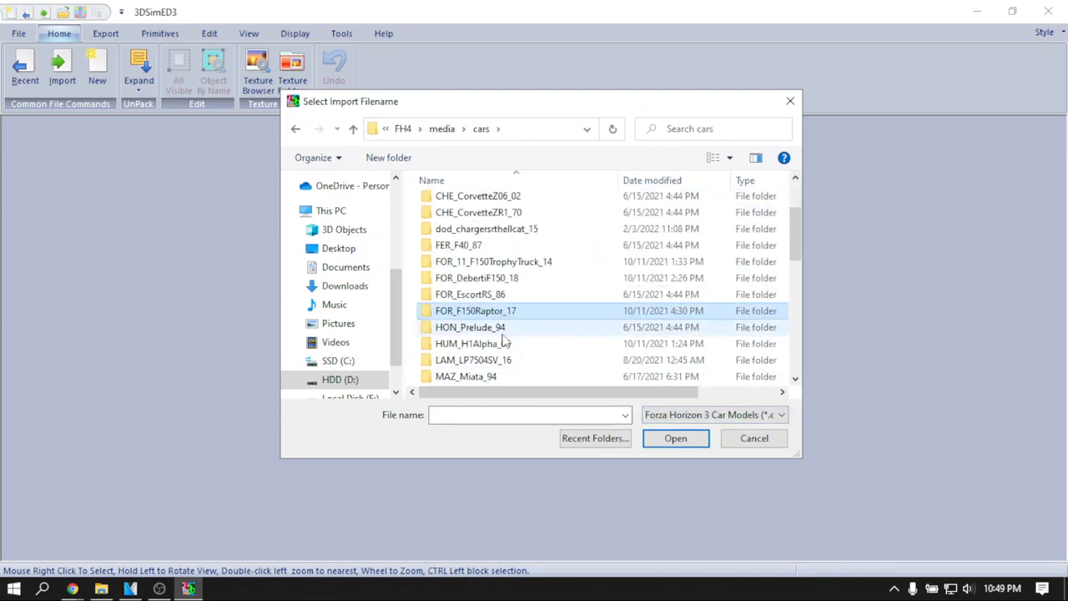
scroll("down", 3)
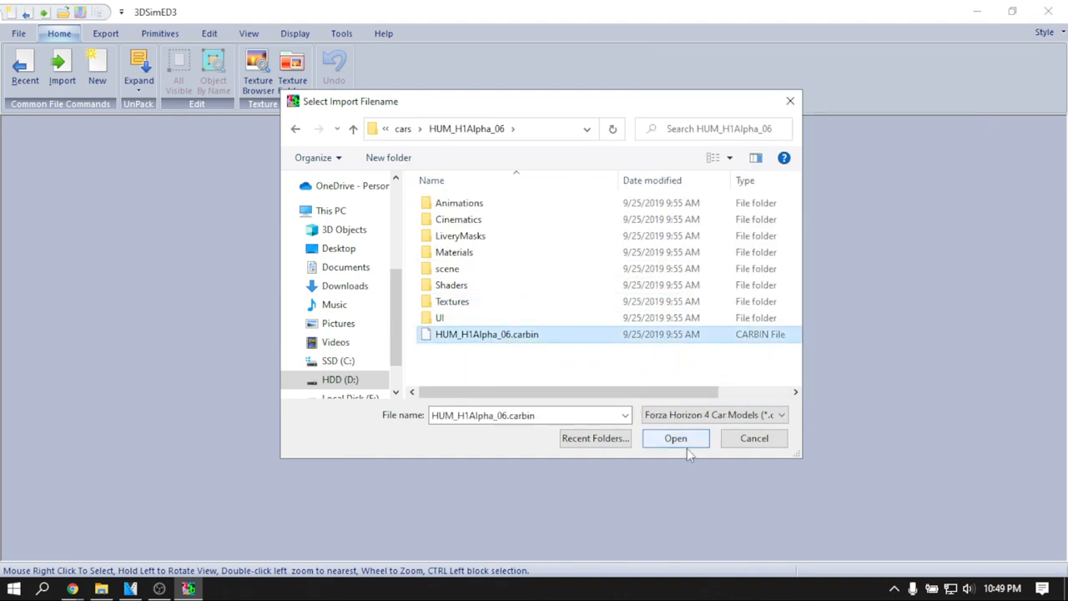
left_click(674, 438)
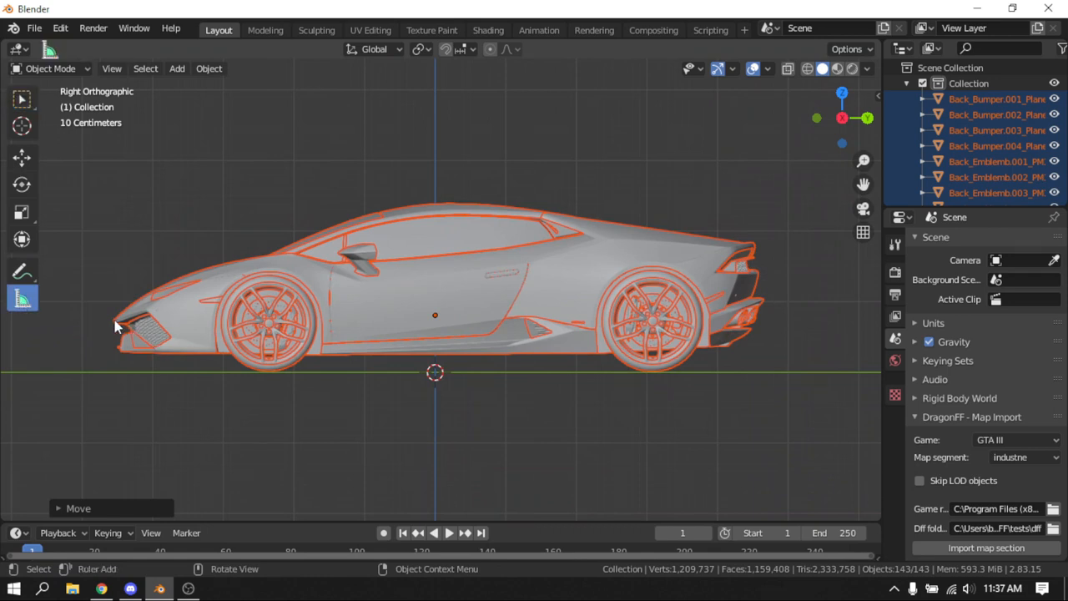
Shift the Huracan side-on and measure it nose to tail at about 4.40 m
left_click_drag(117, 325, 754, 251)
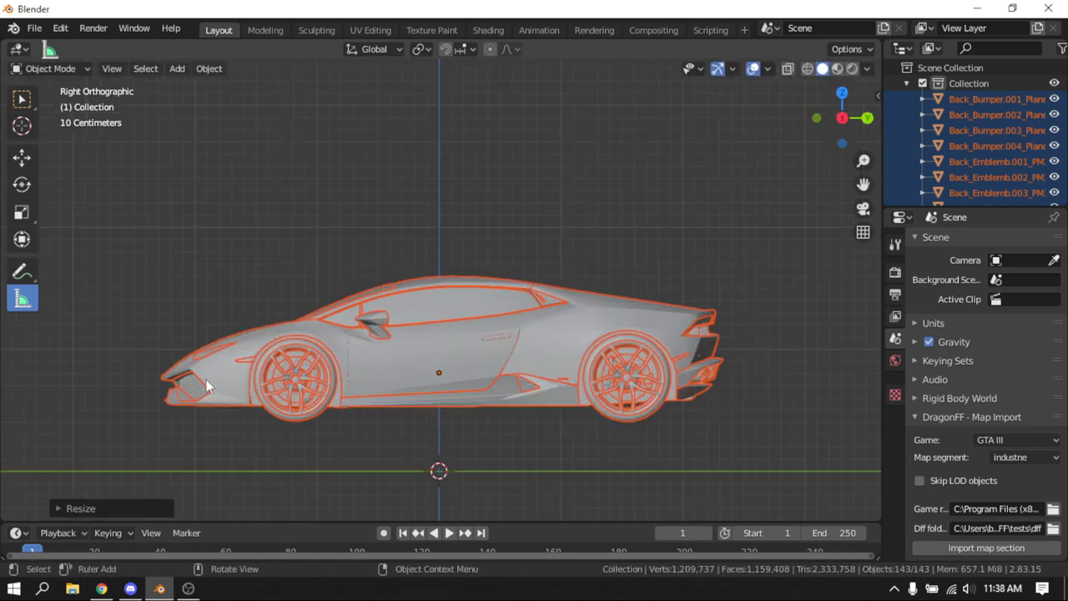
left_click_drag(208, 383, 698, 320)
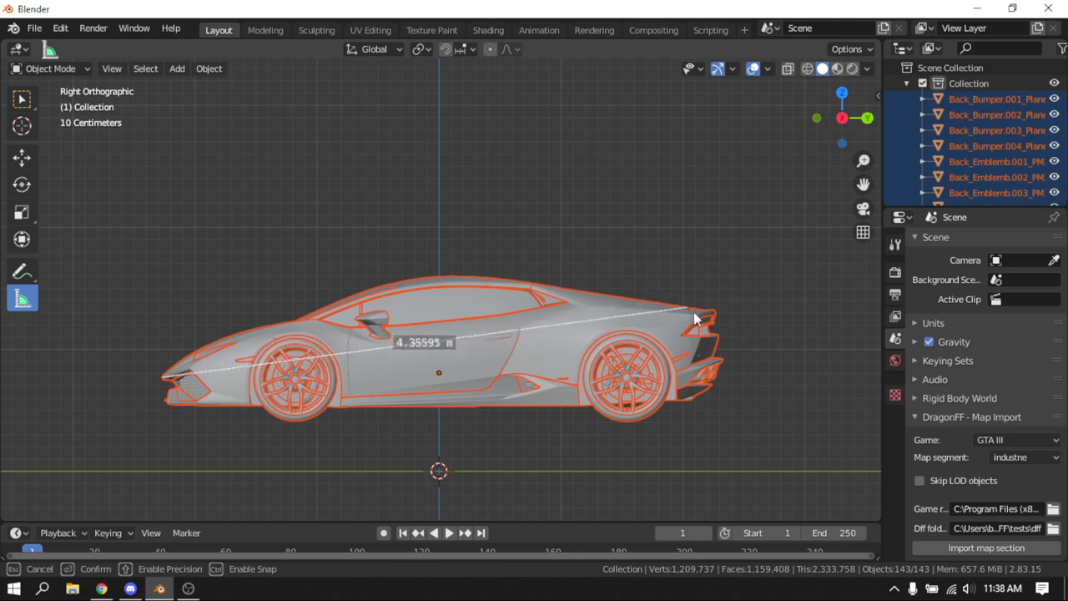
left_click_drag(697, 317, 715, 312)
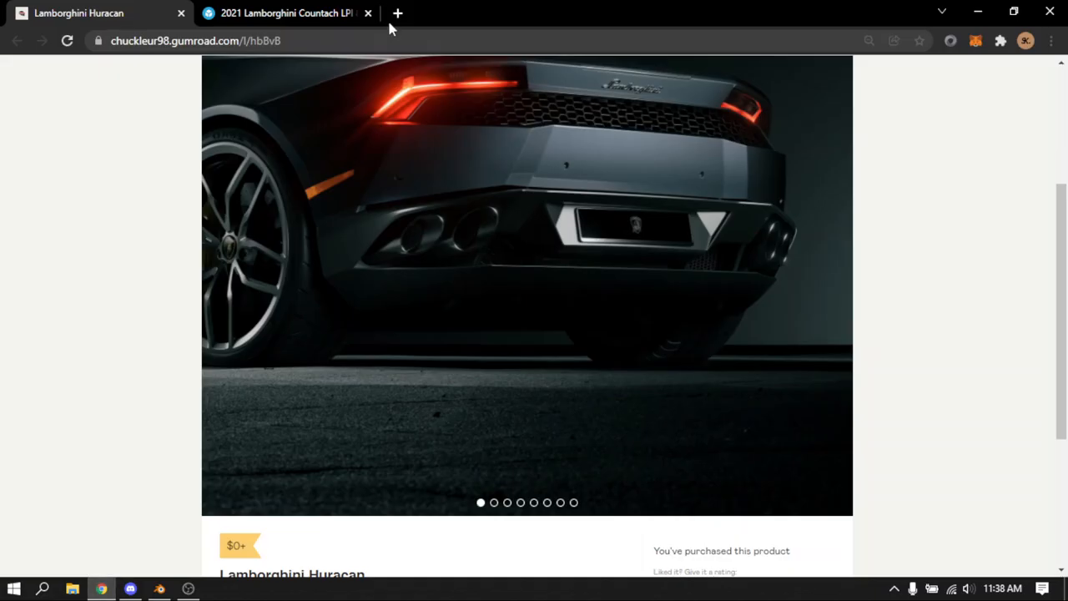
Search Google for 'lamborghini huracan length', returning 4459 mm
type("lamborghini huracan")
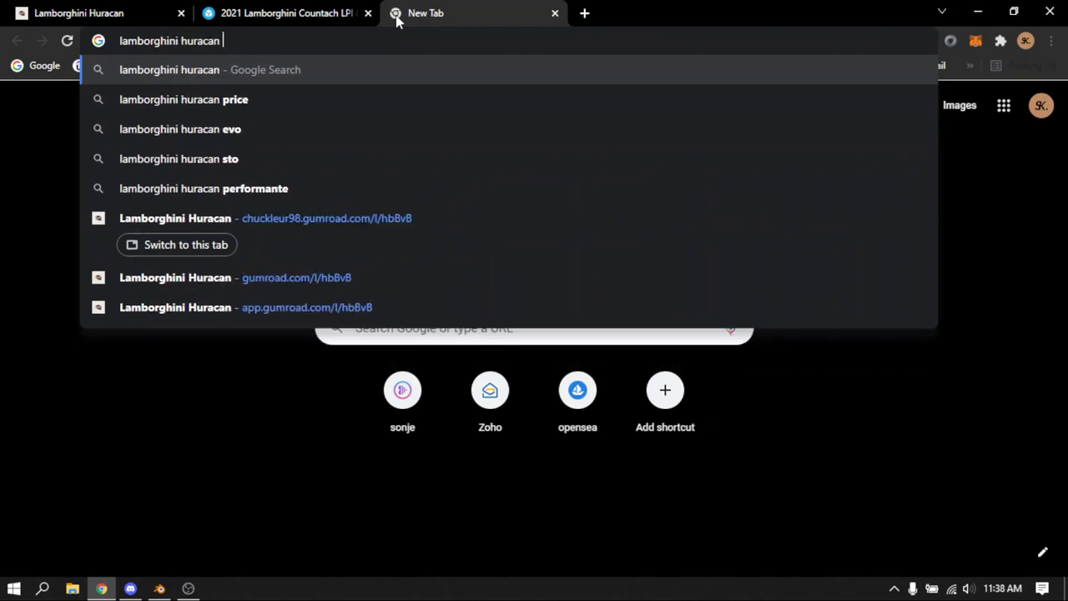
type("length")
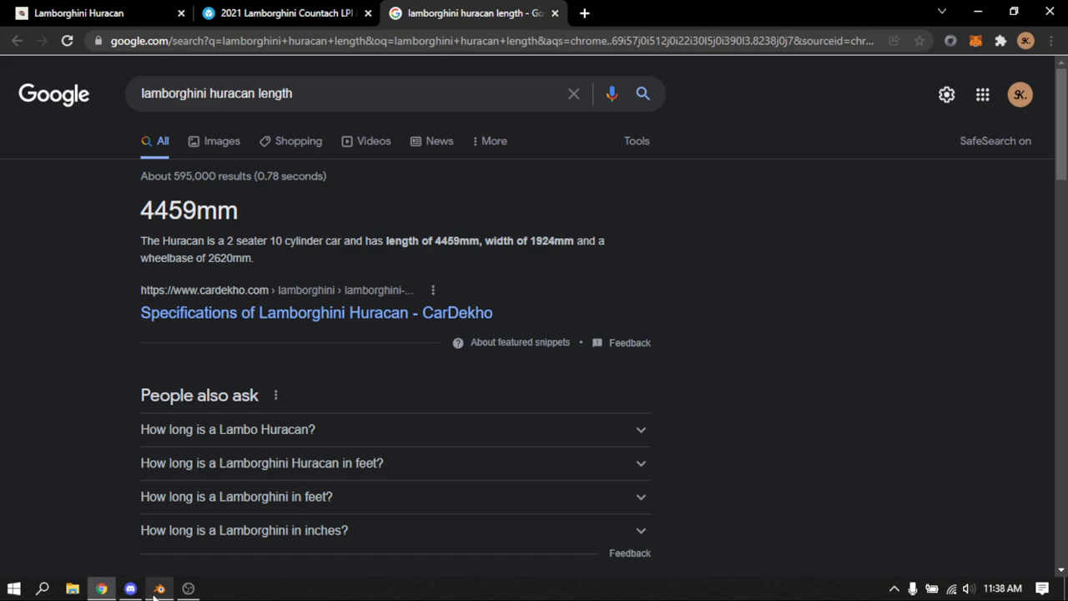
left_click(159, 588)
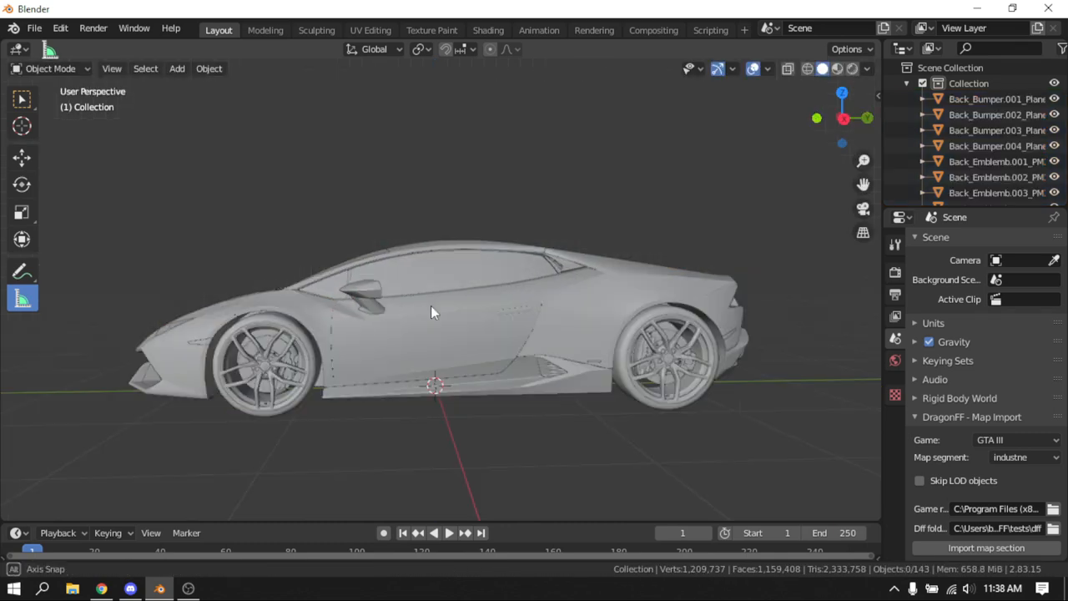
View the car around and work on one half of the Panels.002_Plane.019 panel geometry
left_click_drag(434, 312, 564, 280)
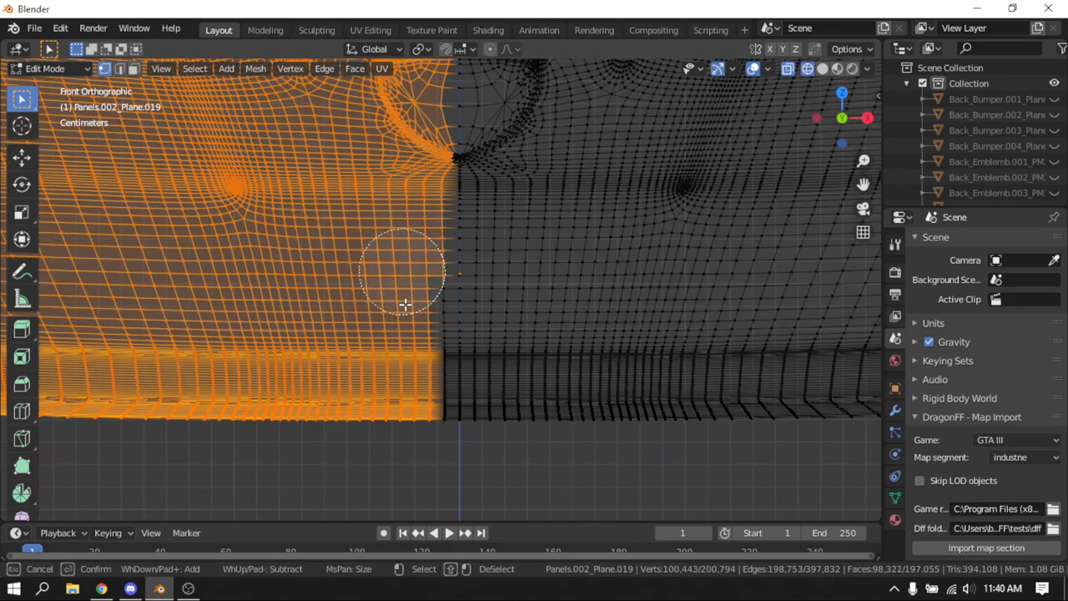
key("x")
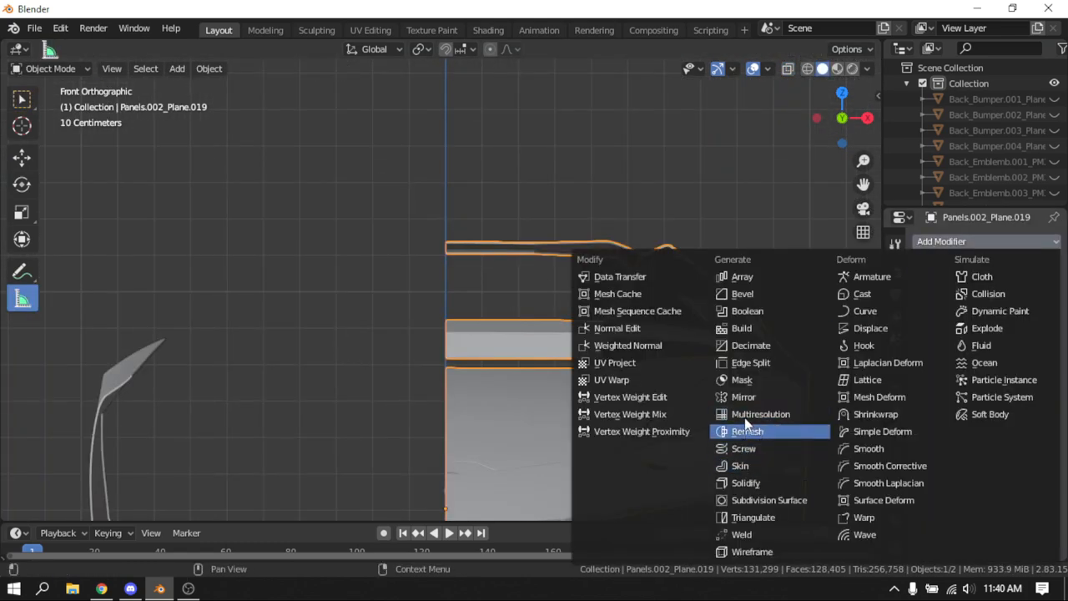
Add a Generate modifier to the Panels.002_Plane.019 panel piece
left_click(743, 397)
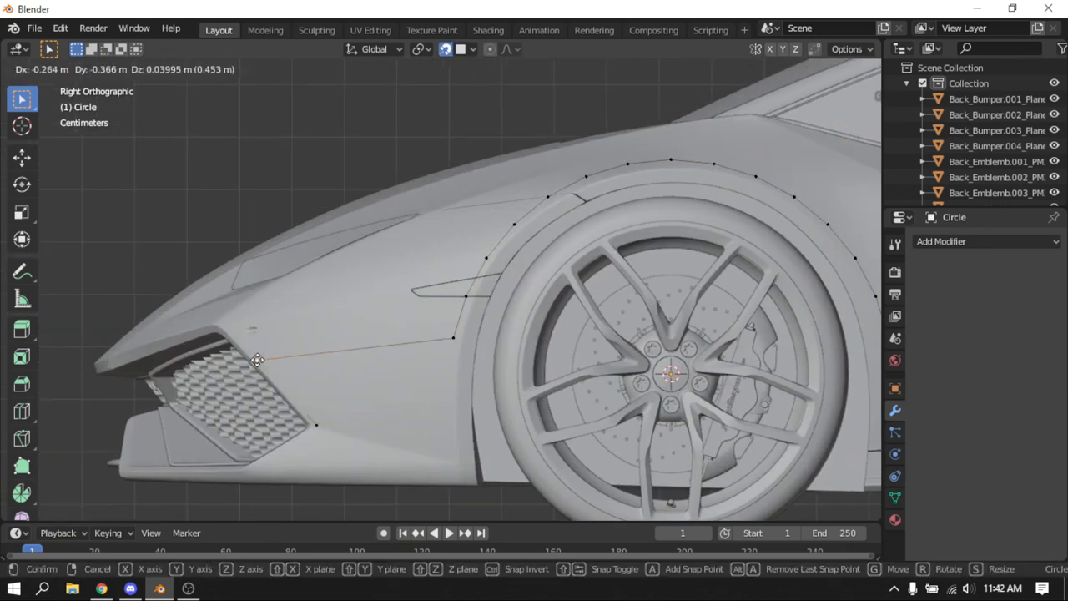
Reshape the Circle curve's points along the front wheel arch for the fender flare
left_click_drag(257, 361, 233, 324)
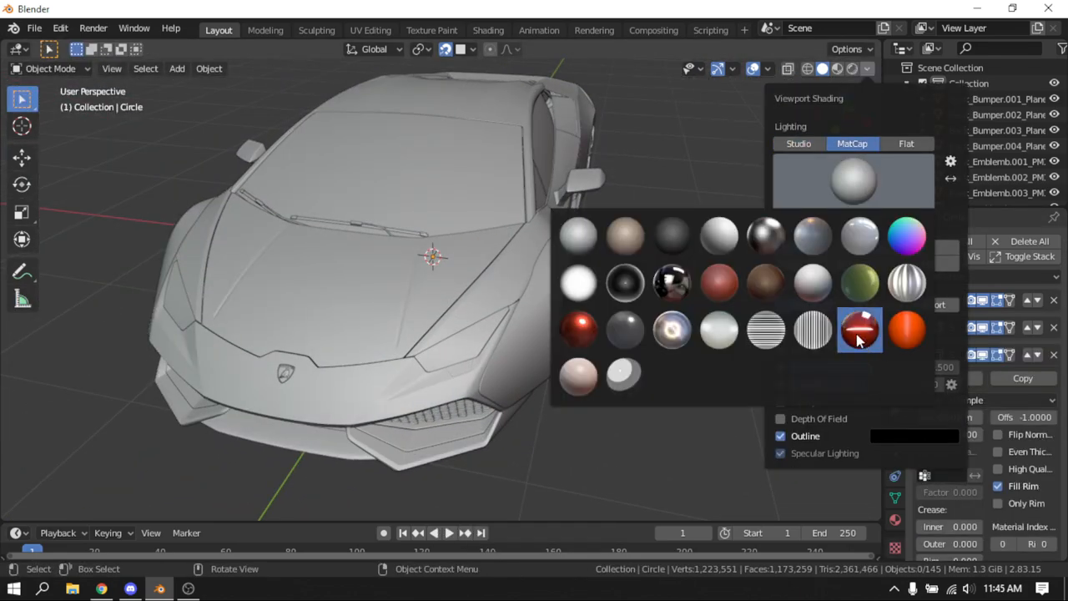
Apply the glossy red matcap to the car and enter Edit Mode on the circle
left_click(859, 330)
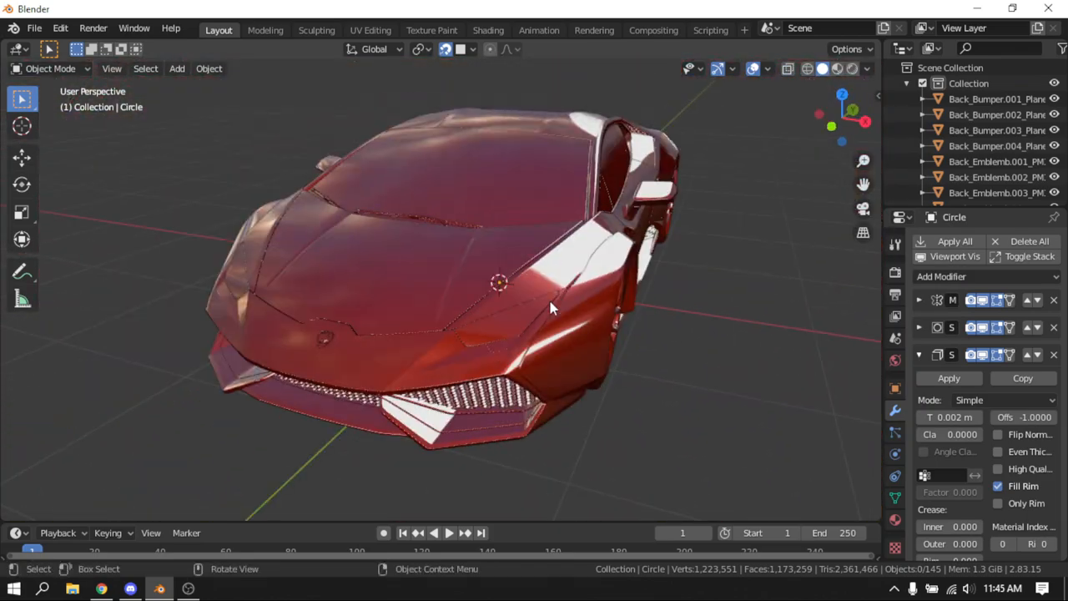
key("Tab")
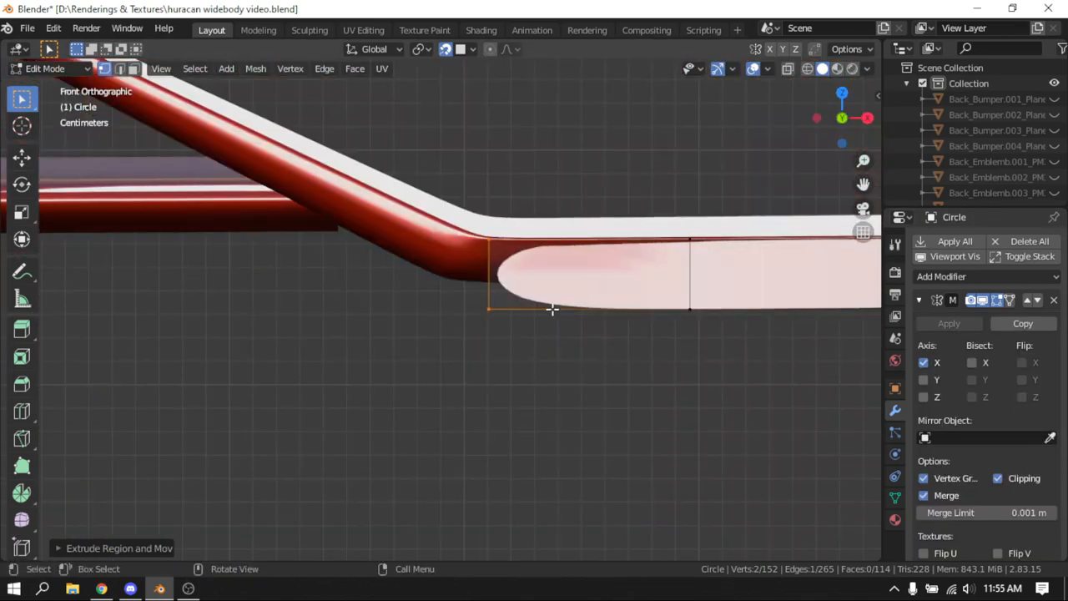
Extrude the Circle edge to lengthen the splitter lip and return to Object Mode
left_click_drag(552, 308, 477, 207)
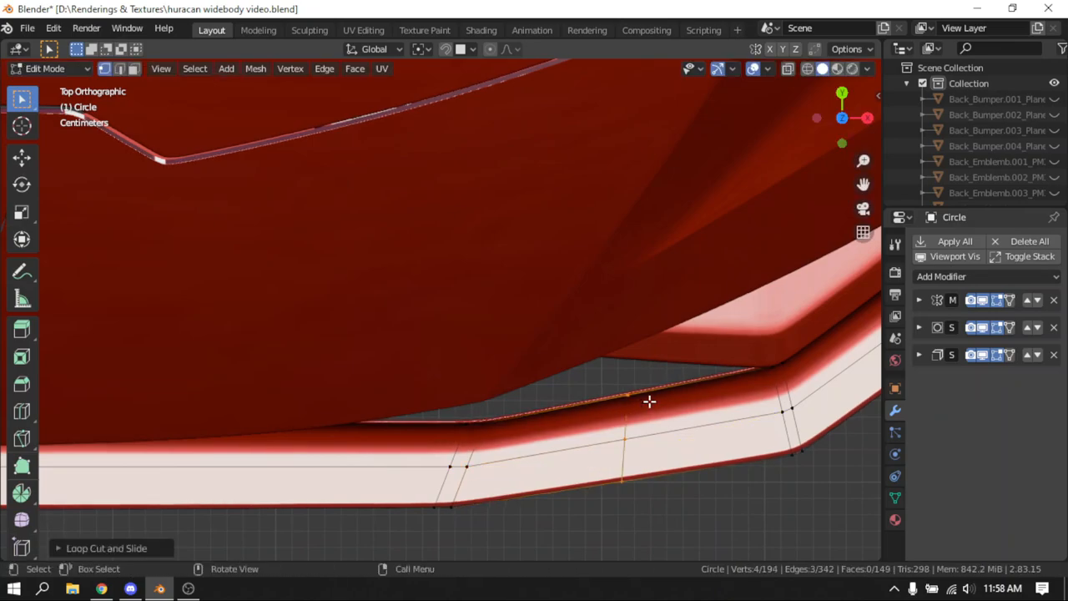
key("Tab")
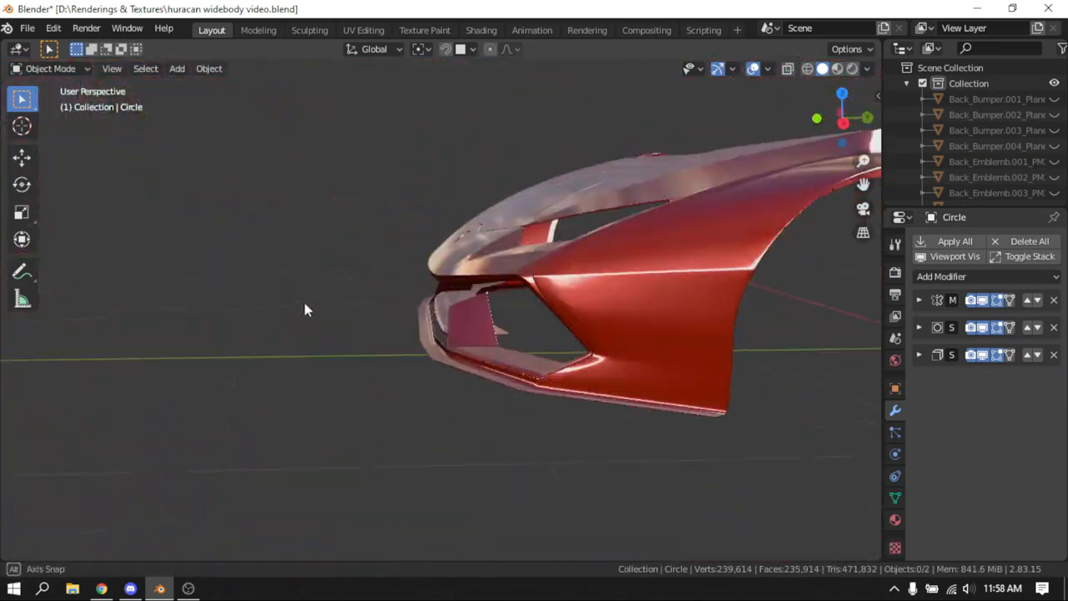
key("Tab")
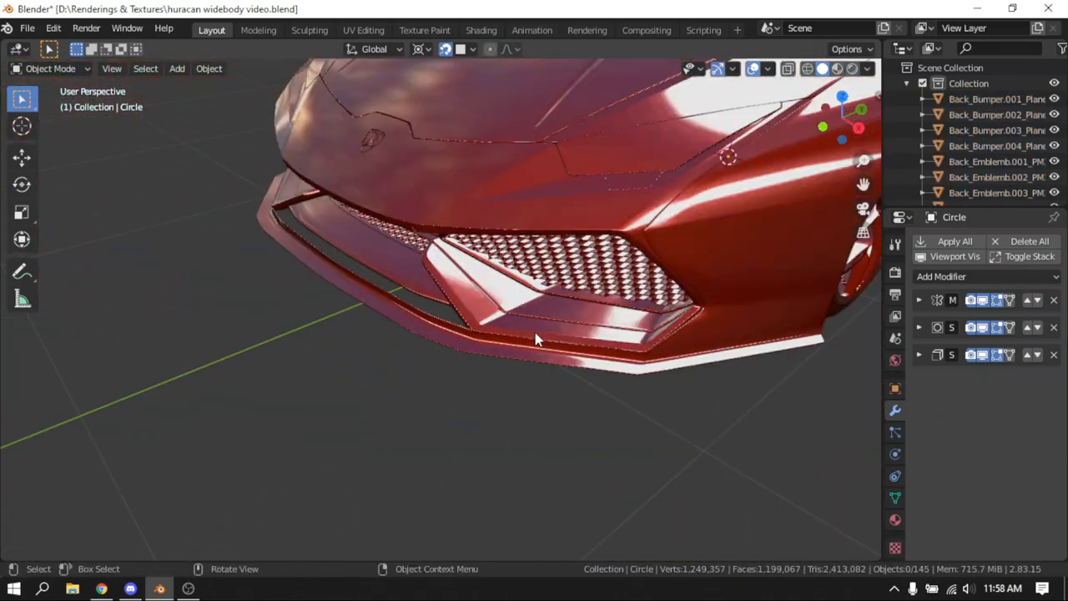
left_click_drag(534, 334, 454, 303)
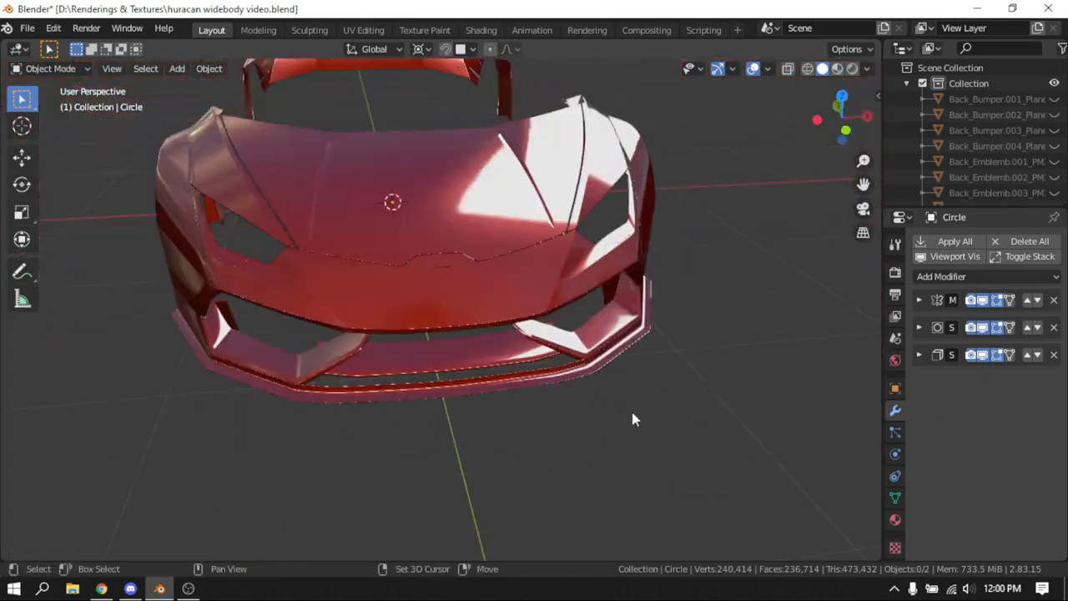
key("Tab")
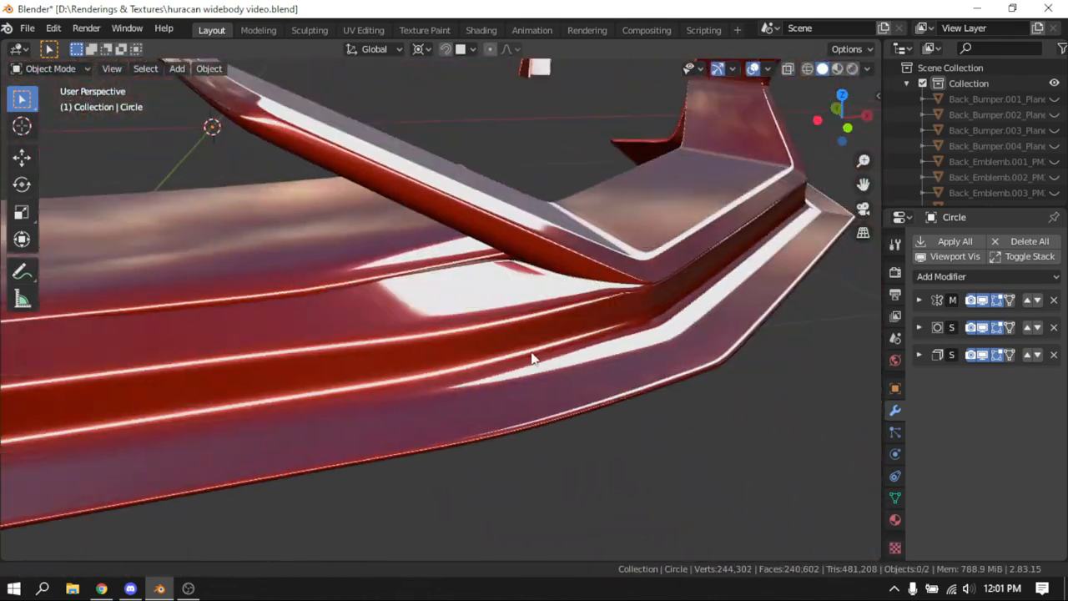
Toggle Edit Mode on the splitter to shape the raised fin
key("tab")
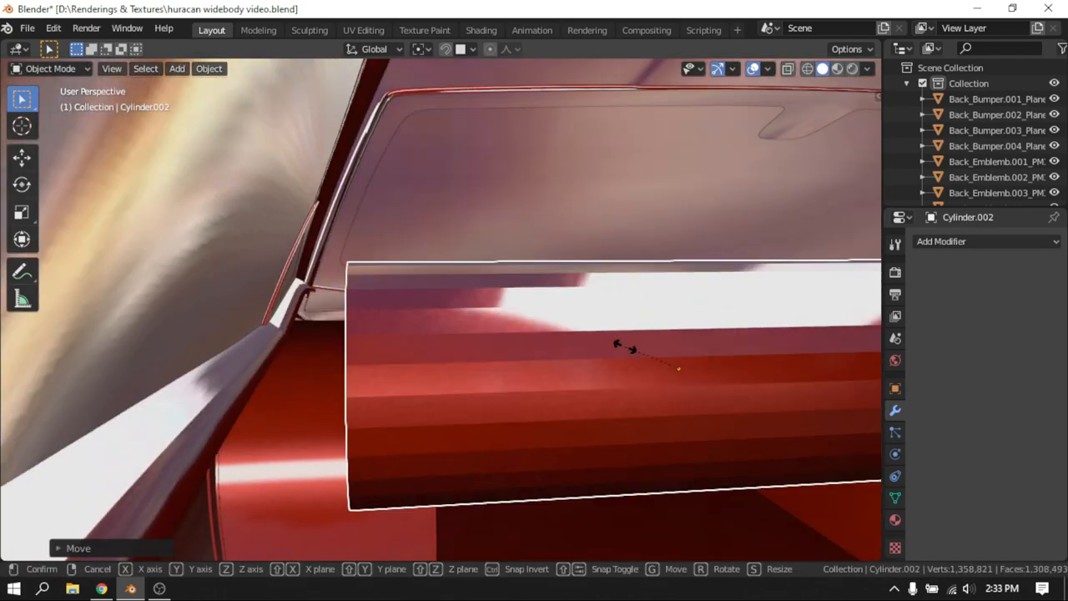
Position Cylinder.002 against the Huracan's body
key("Tab")
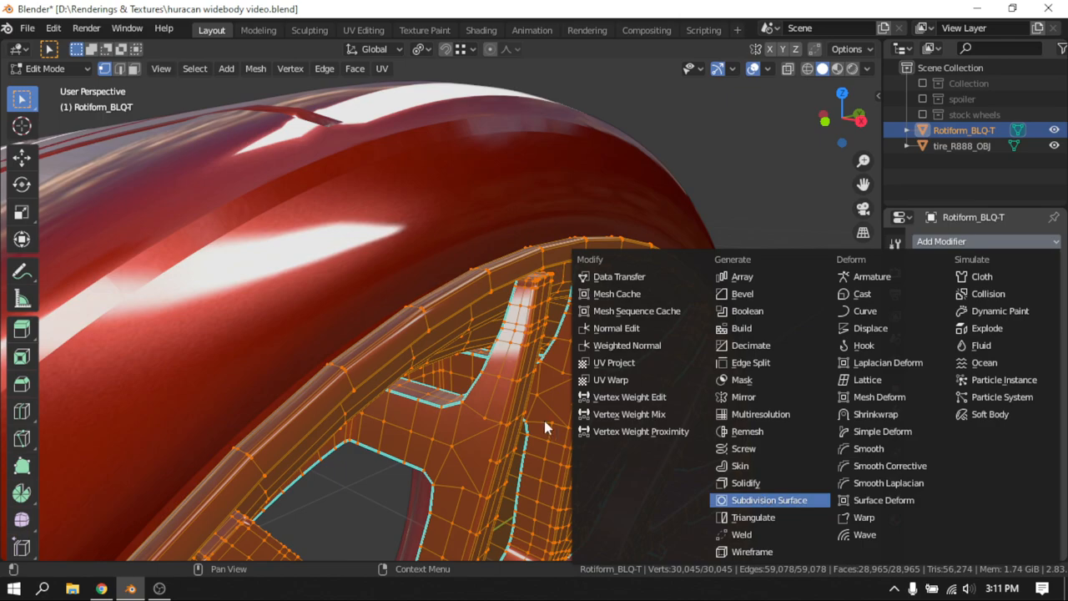
Add a Subdivision Surface modifier to the Rotiform_BLQ-T wheel
left_click(769, 499)
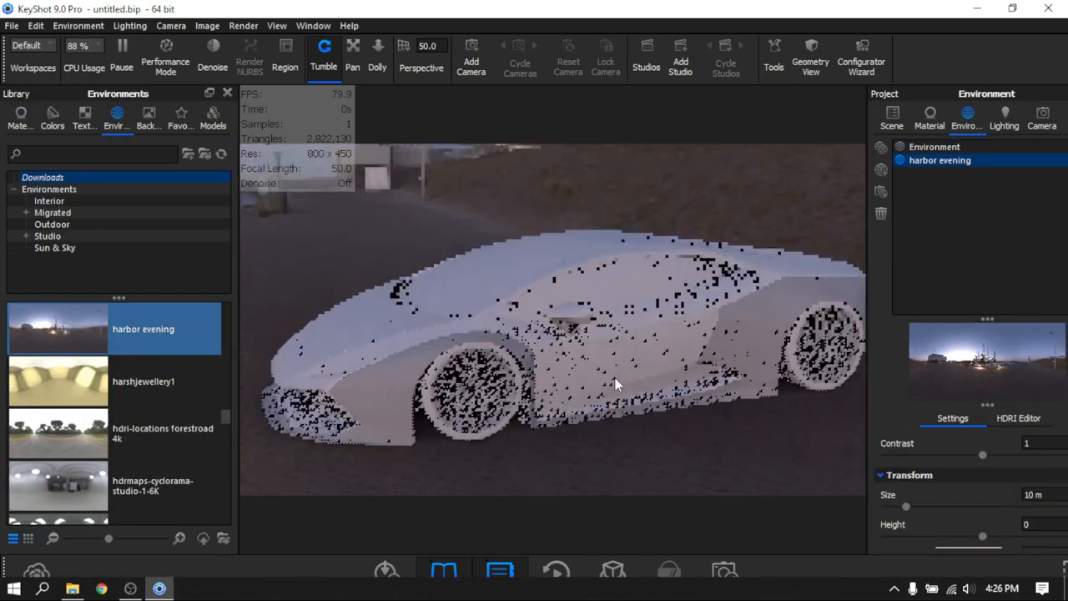
Light the orange Huracan with the harbor evening environment and tumble the view around it
left_click(20, 116)
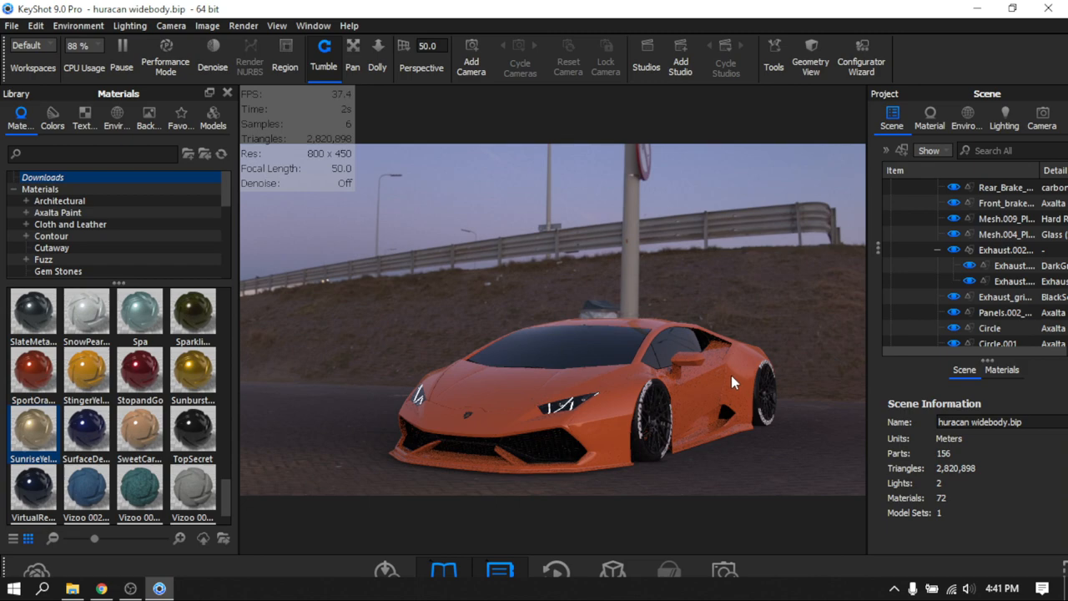
left_click_drag(733, 382, 592, 391)
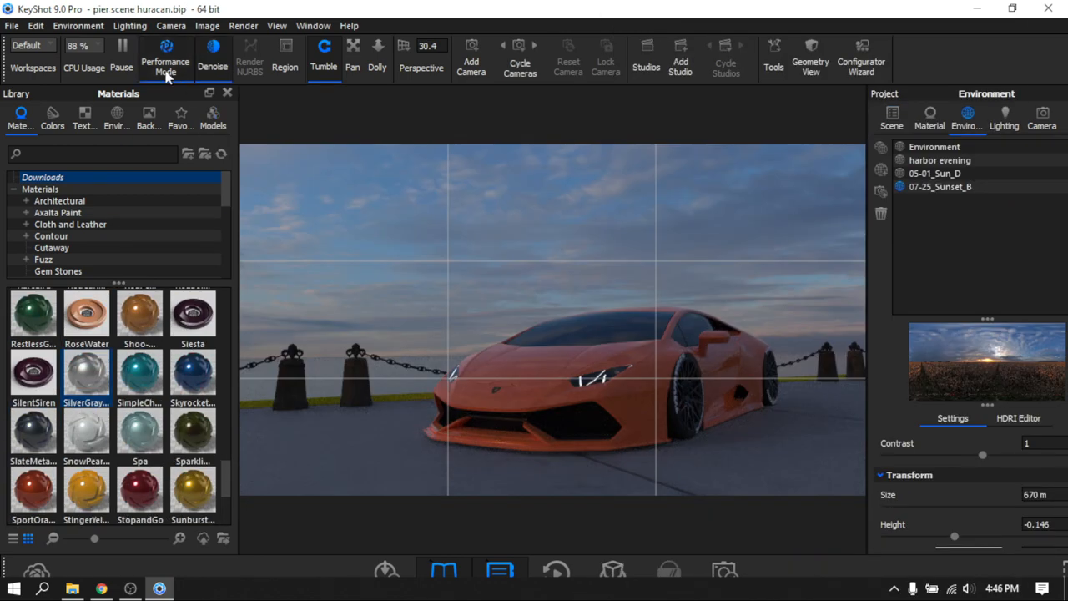
Adjust the preview lighting mode and set the final render output format to EXR
left_click(891, 116)
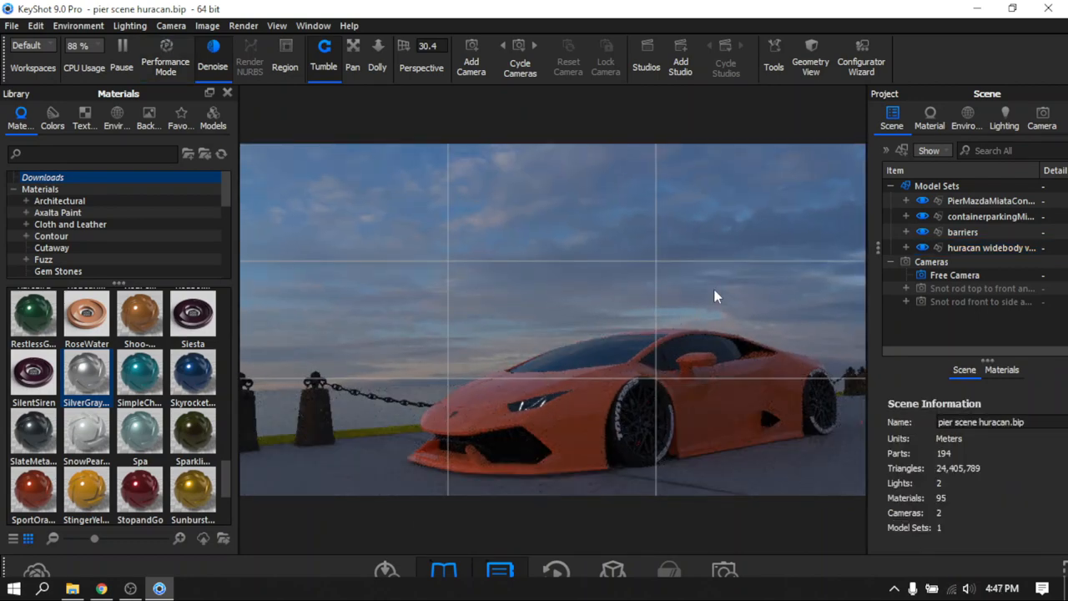
scroll("down", 3)
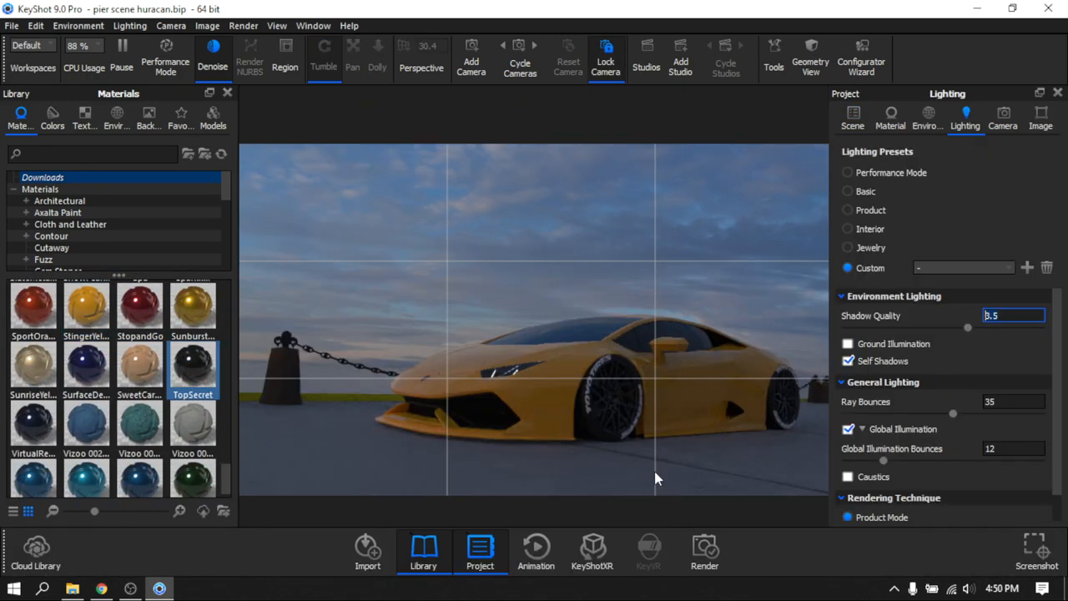
left_click(704, 550)
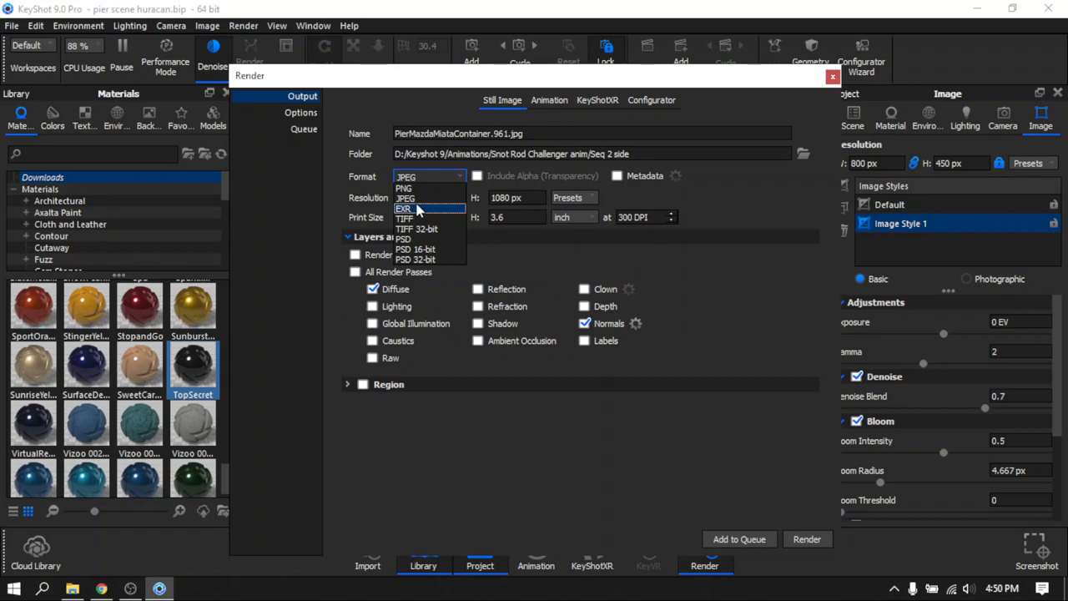
left_click(801, 154)
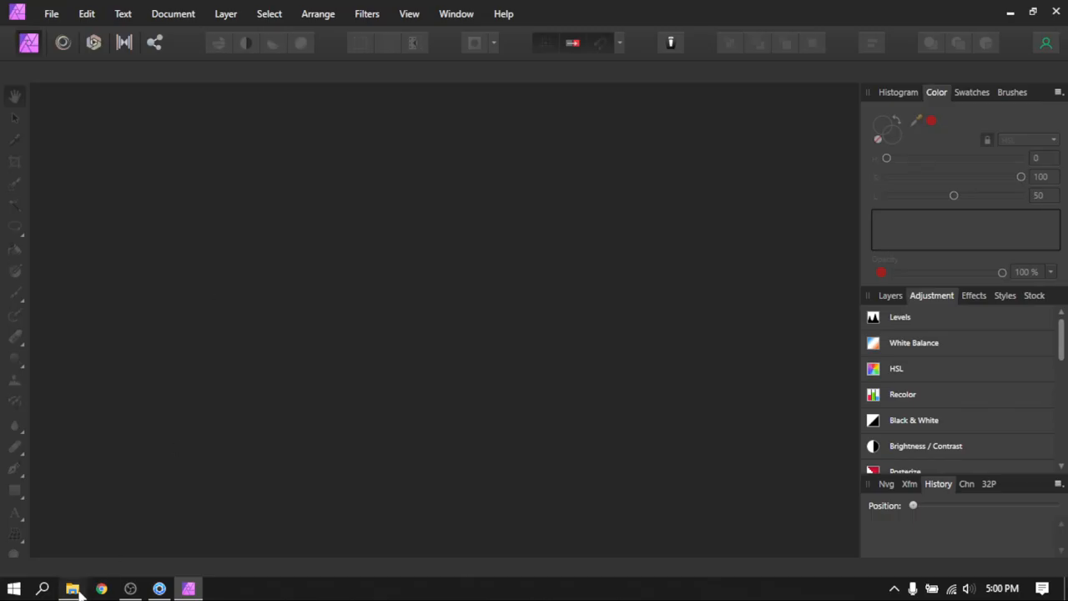
mouse_move(430, 365)
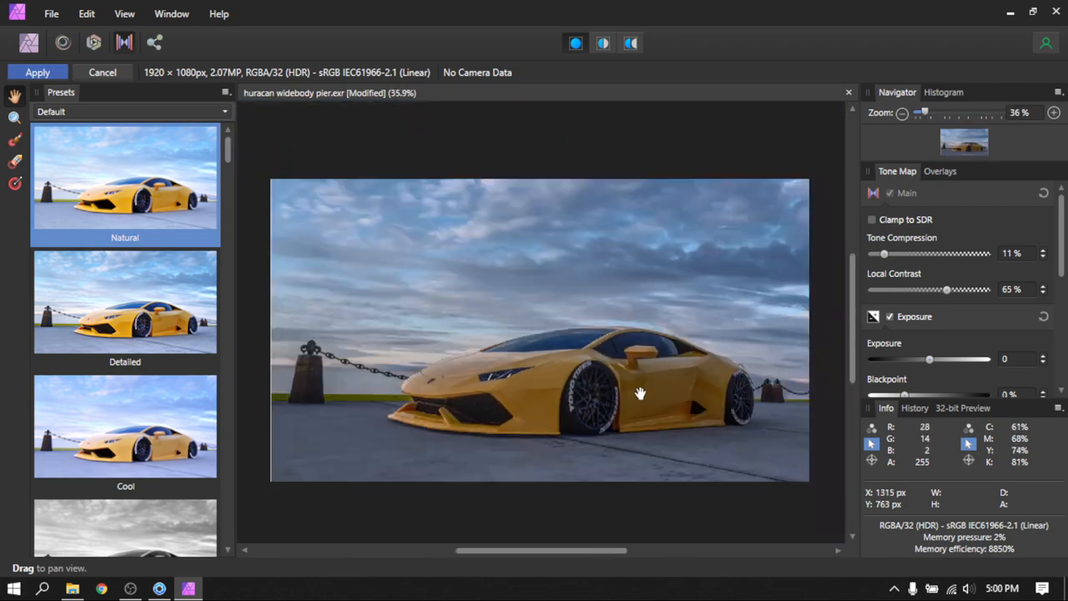
Shift the view across the tone-mapped huracan widebody pier.exr render
left_click_drag(946, 290, 924, 291)
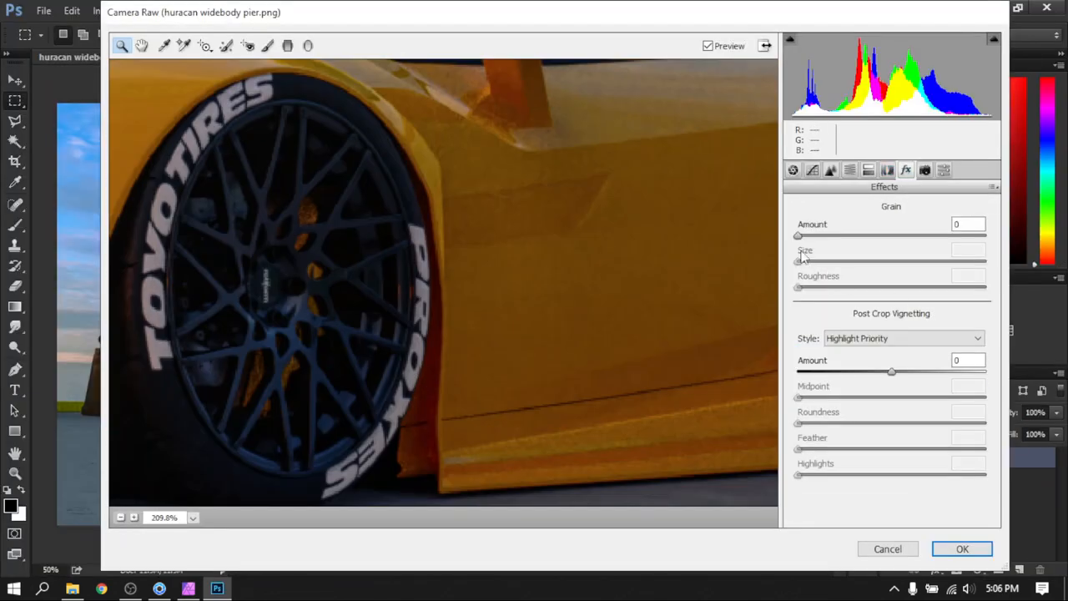
Raise Grain for fine film grain and set Vignetting Amount to -100
left_click_drag(798, 290, 881, 291)
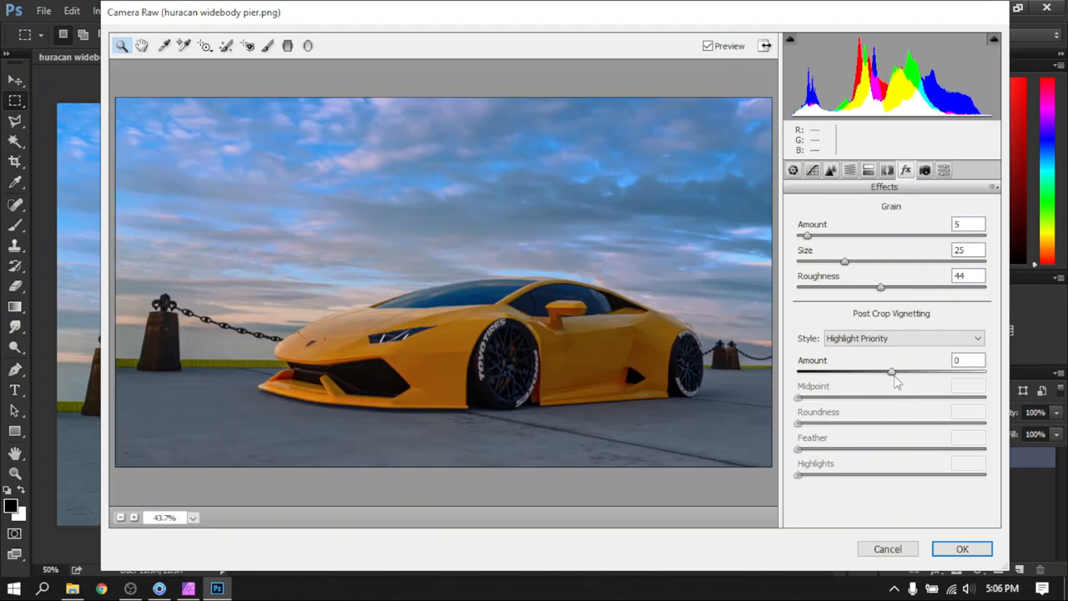
left_click_drag(891, 373, 794, 374)
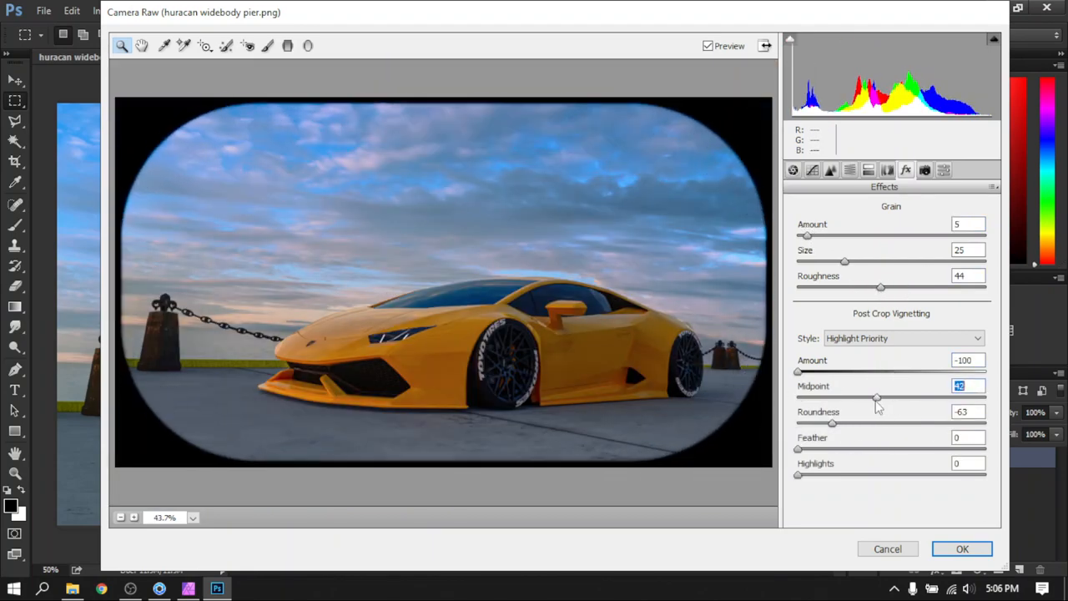